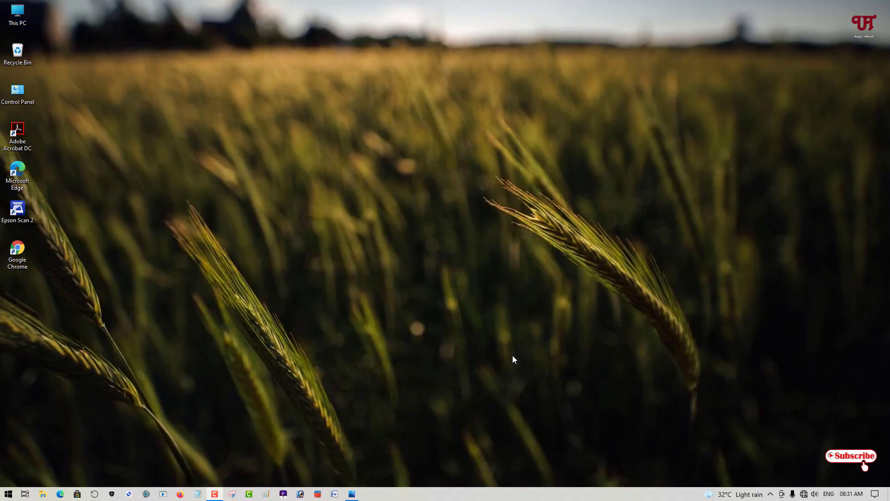
pyautogui.moveTo(522, 331)
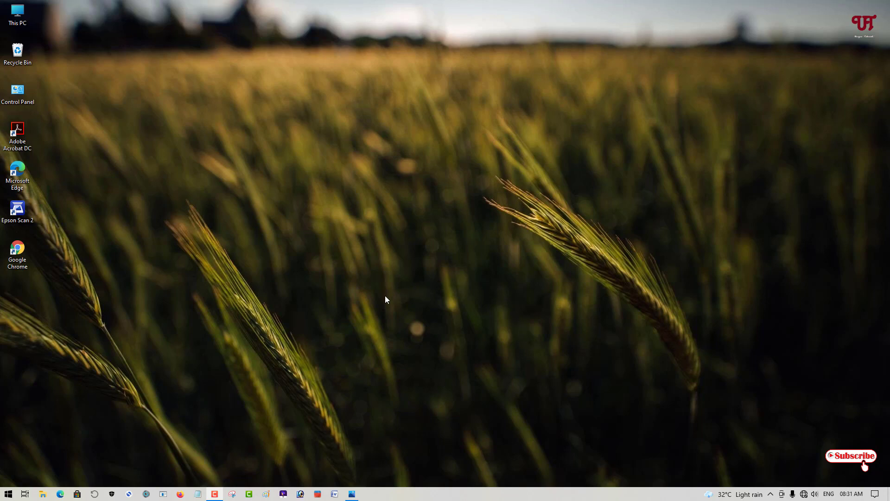
pyautogui.moveTo(363, 363)
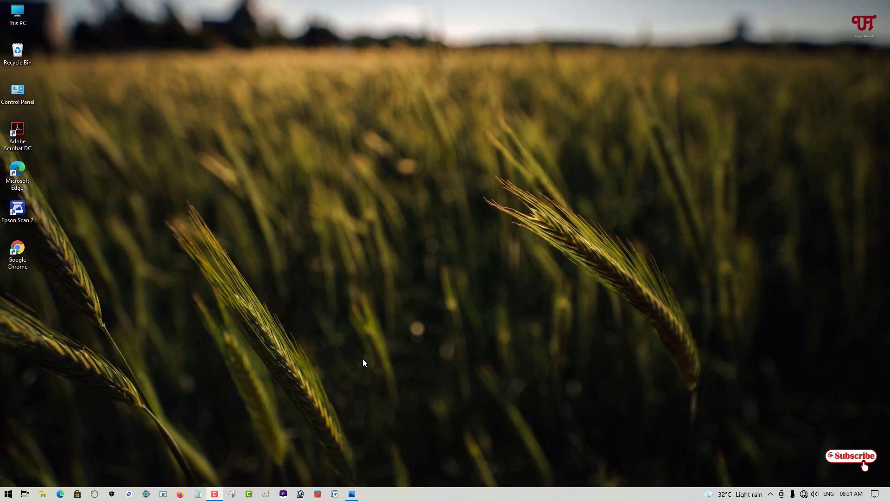
pyautogui.moveTo(412, 363)
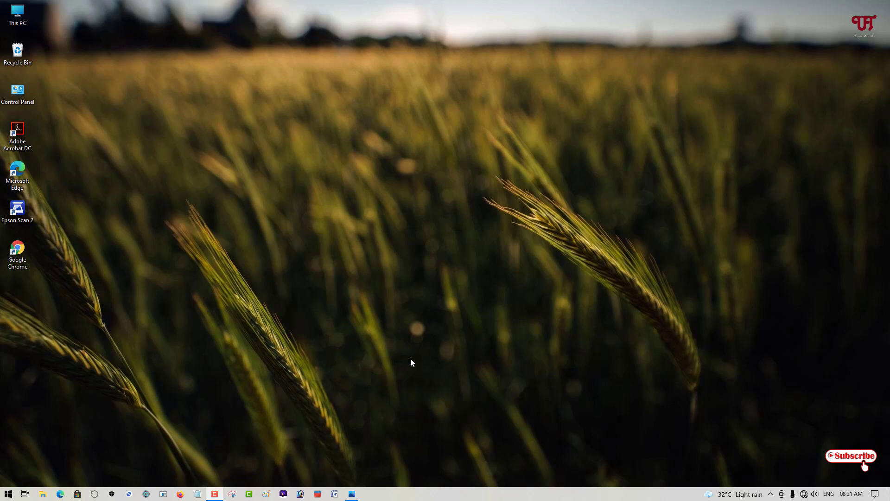
pyautogui.moveTo(422, 363)
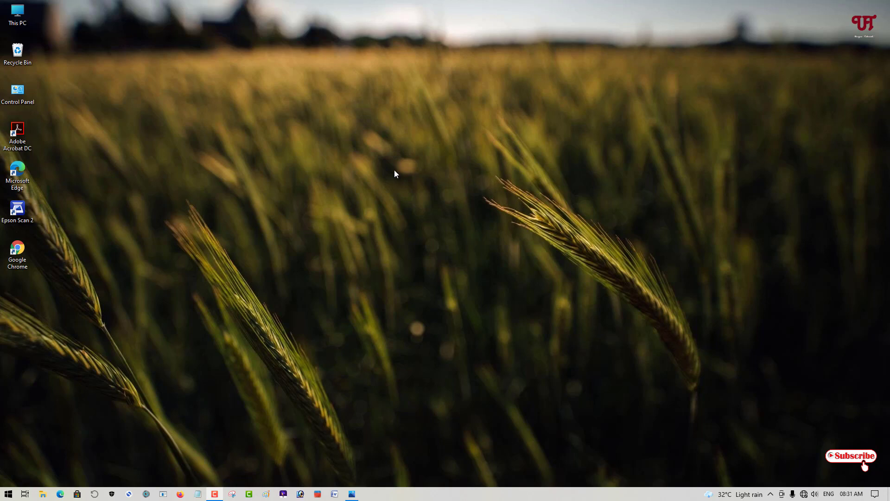
pyautogui.moveTo(454, 275)
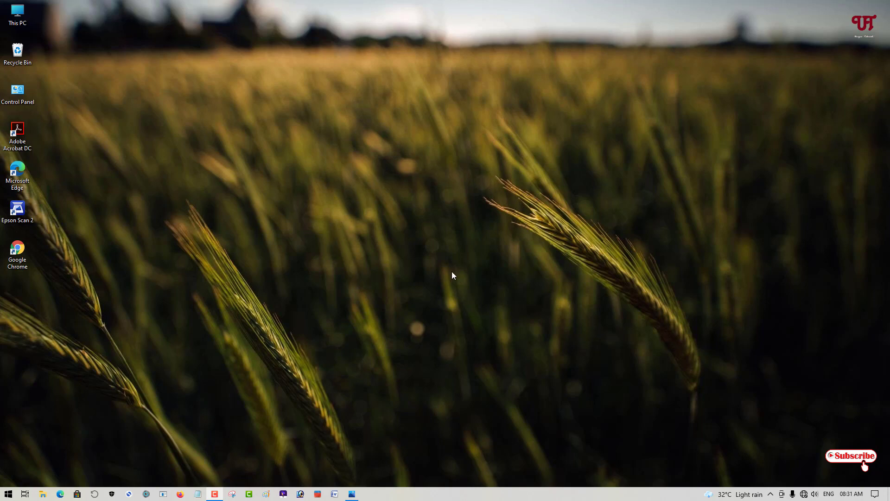
pyautogui.moveTo(466, 261)
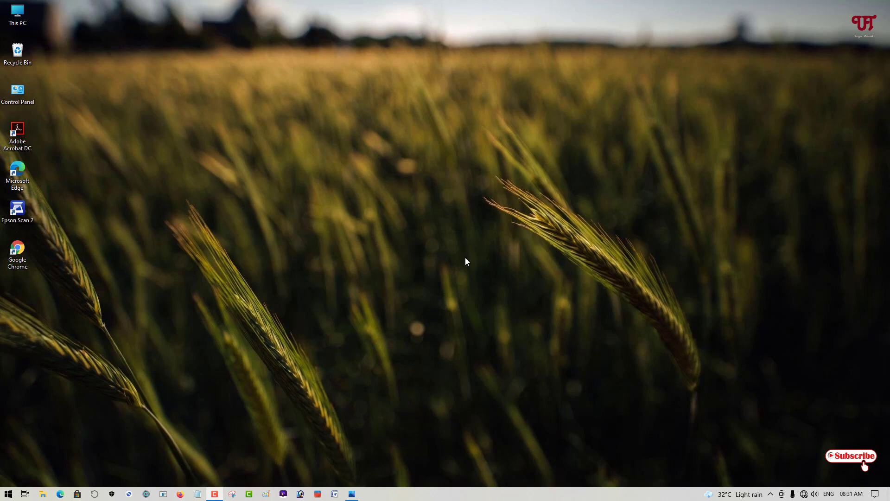
pyautogui.moveTo(460, 245)
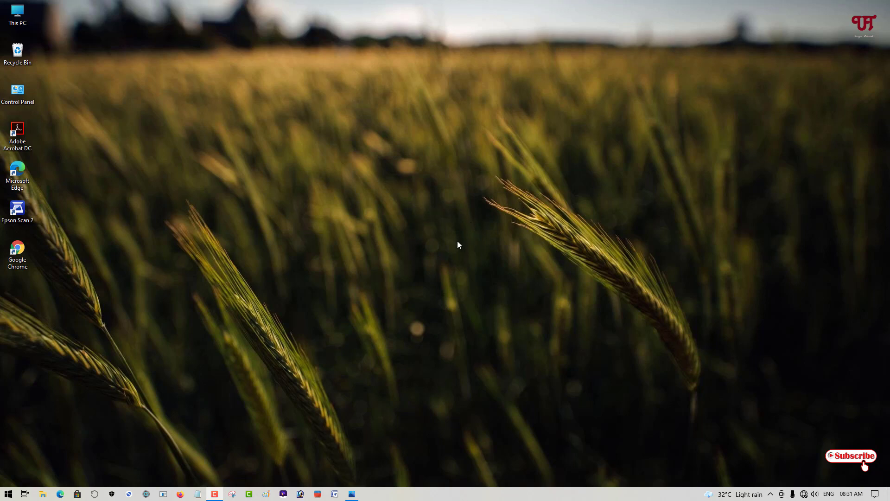
# Reach the Display settings page from the desktop's right-click menu
pyautogui.rightClick(458, 245)
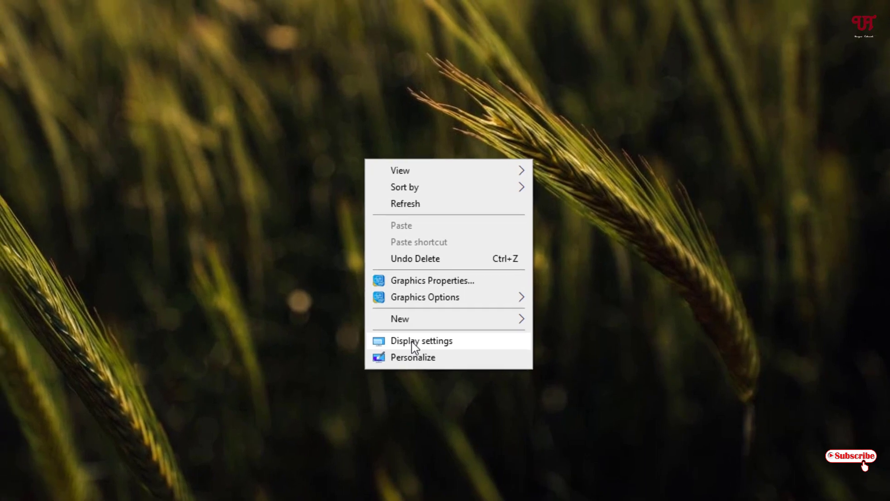
pyautogui.click(421, 340)
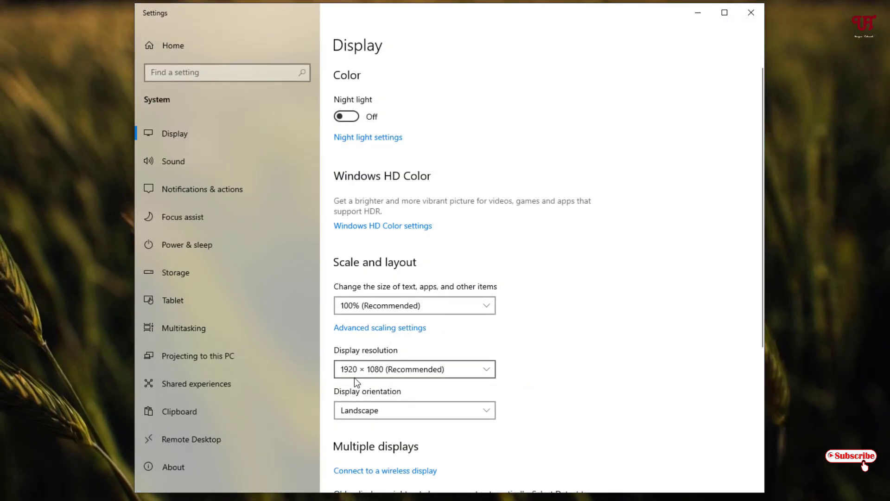
pyautogui.moveTo(392, 355)
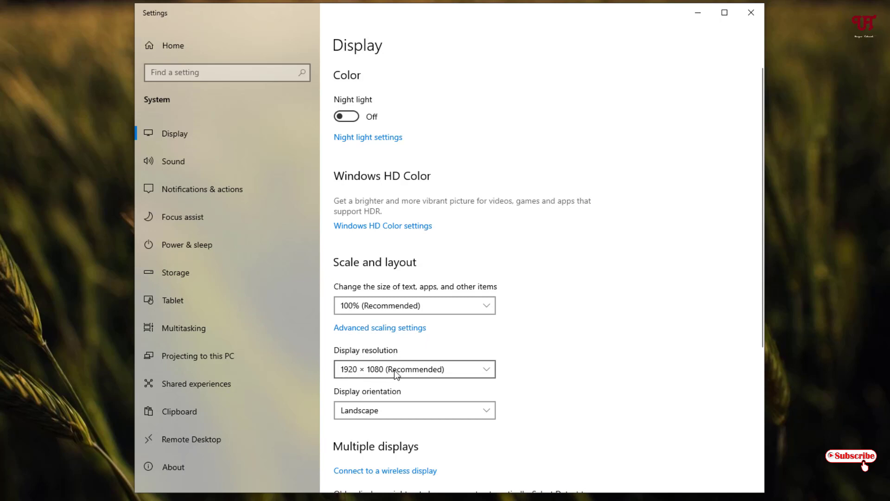
pyautogui.click(413, 369)
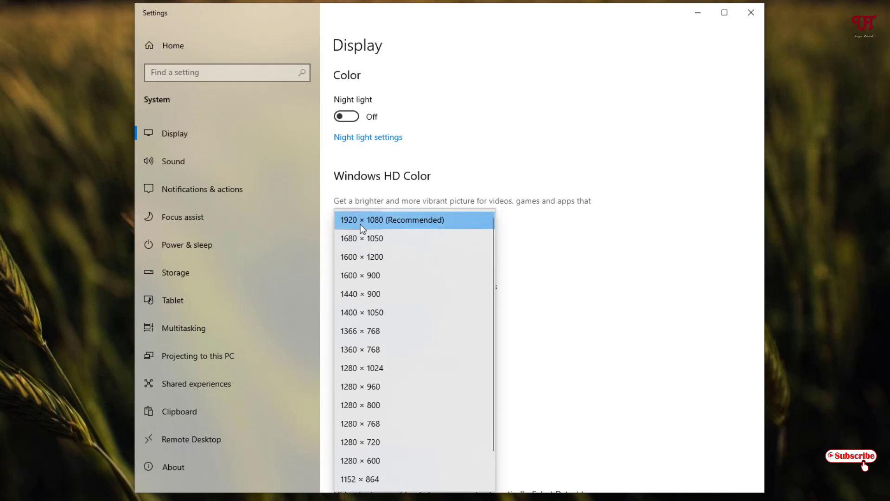
pyautogui.moveTo(406, 229)
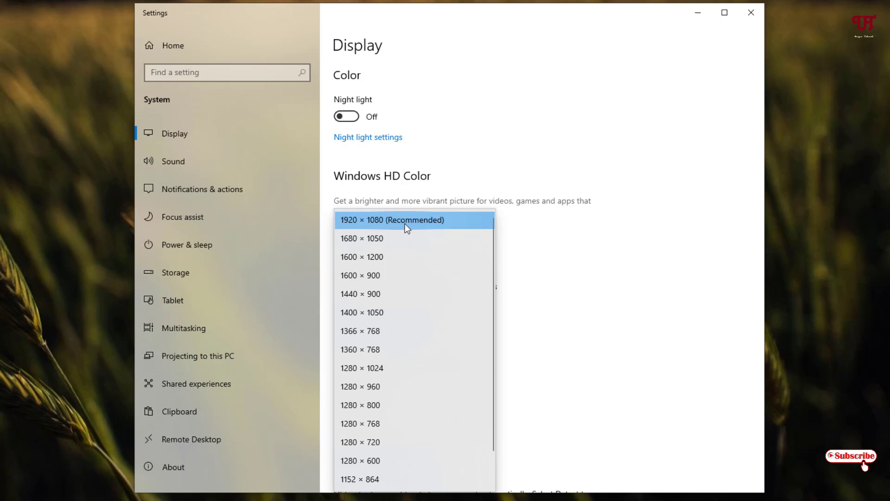
pyautogui.scroll(-3)
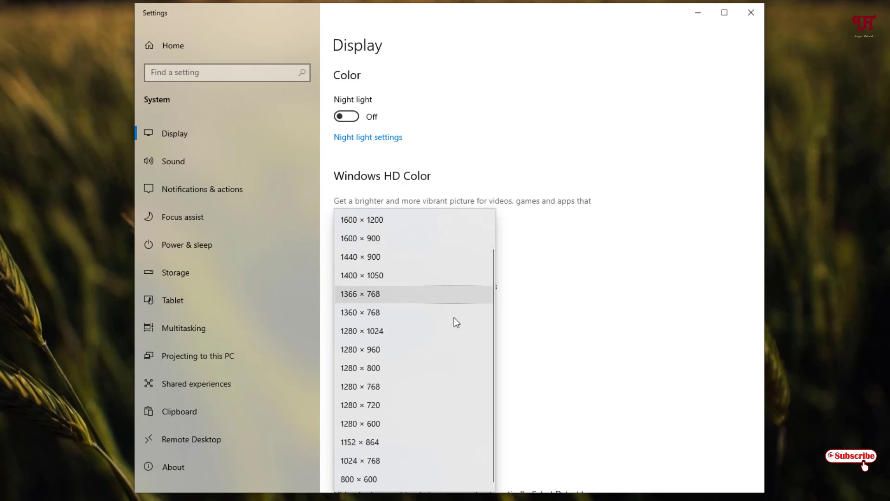
pyautogui.moveTo(482, 478)
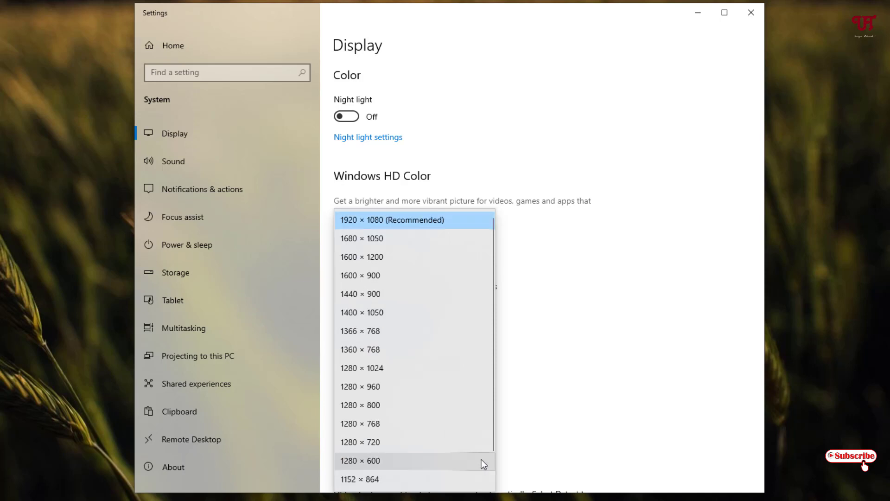
pyautogui.moveTo(331, 223)
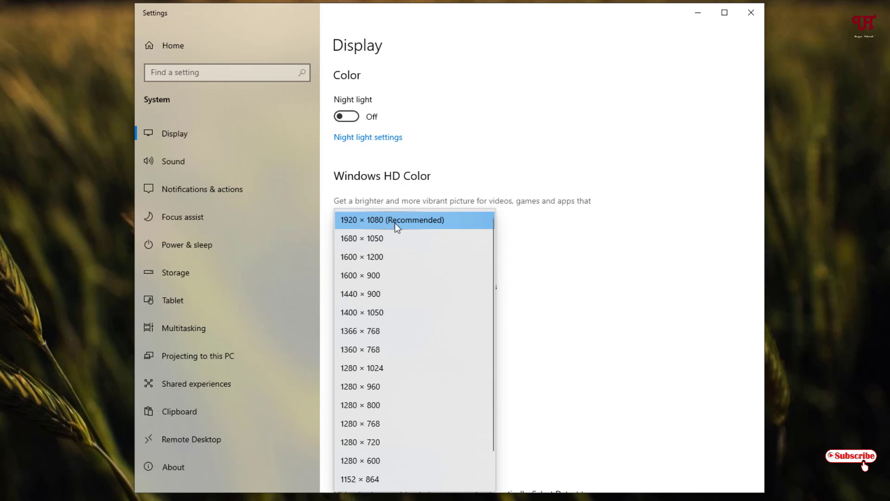
pyautogui.moveTo(389, 233)
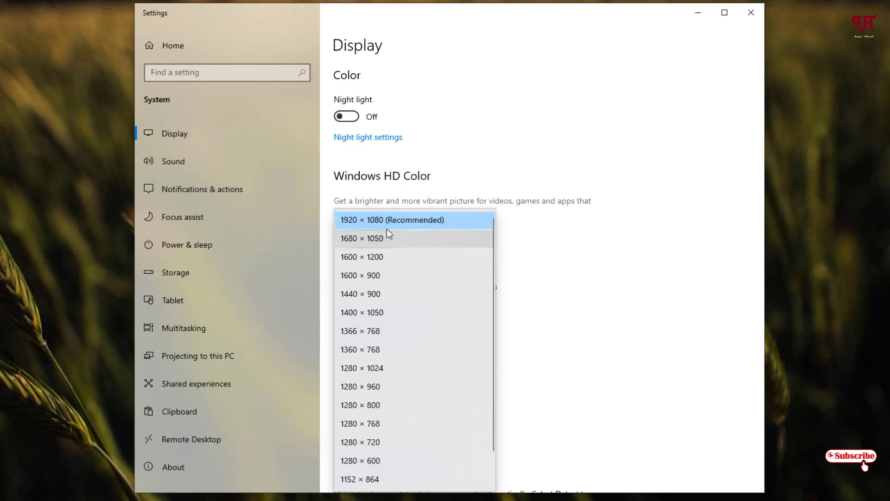
pyautogui.click(391, 220)
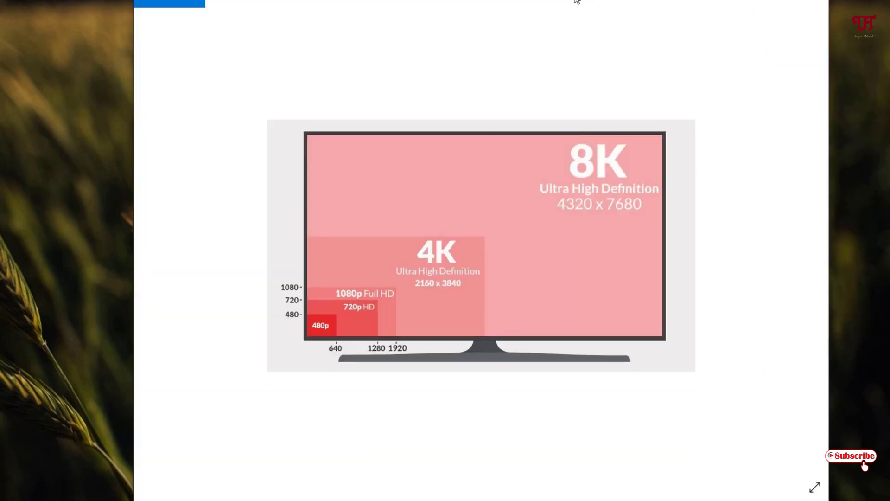
pyautogui.moveTo(348, 236)
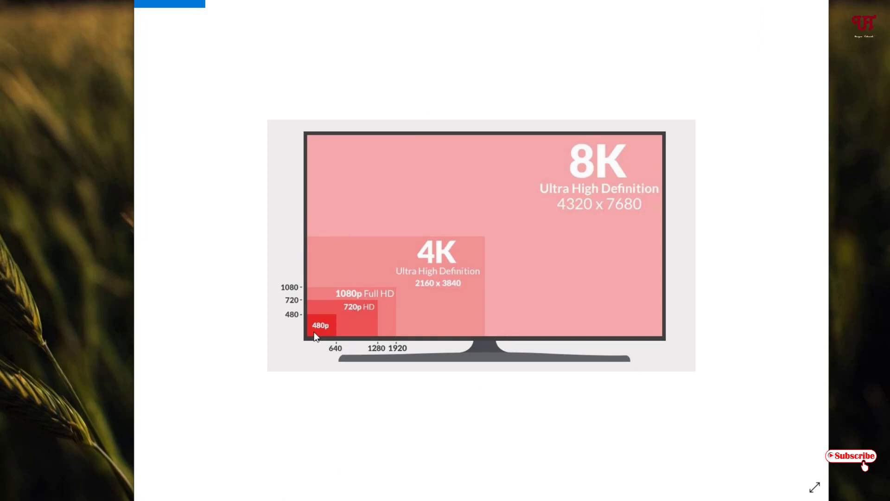
pyautogui.moveTo(295, 308)
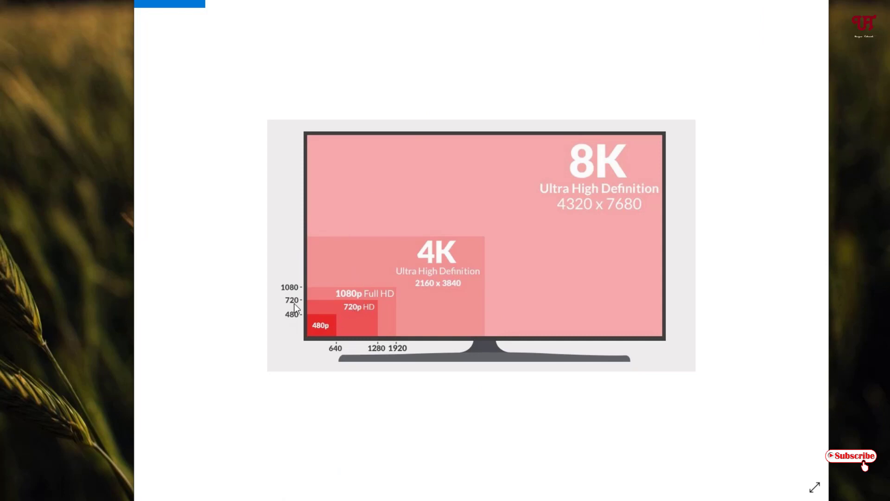
pyautogui.moveTo(391, 354)
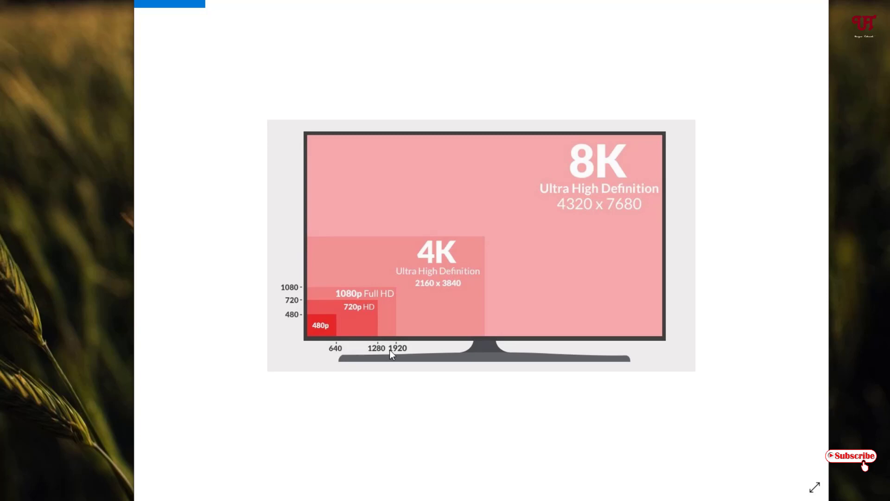
pyautogui.moveTo(287, 295)
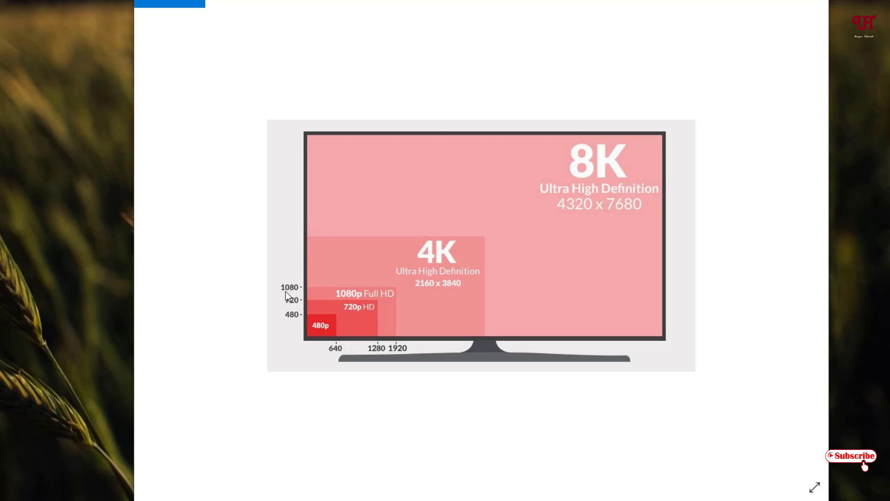
pyautogui.moveTo(539, 275)
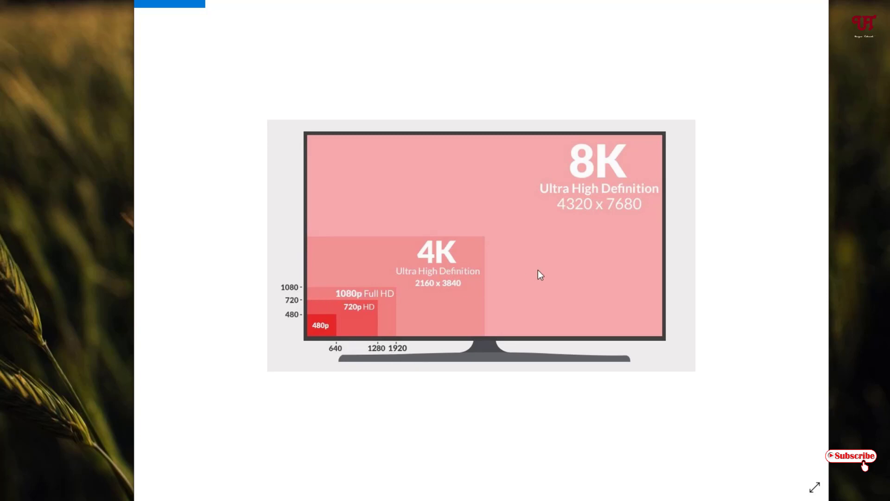
pyautogui.moveTo(569, 246)
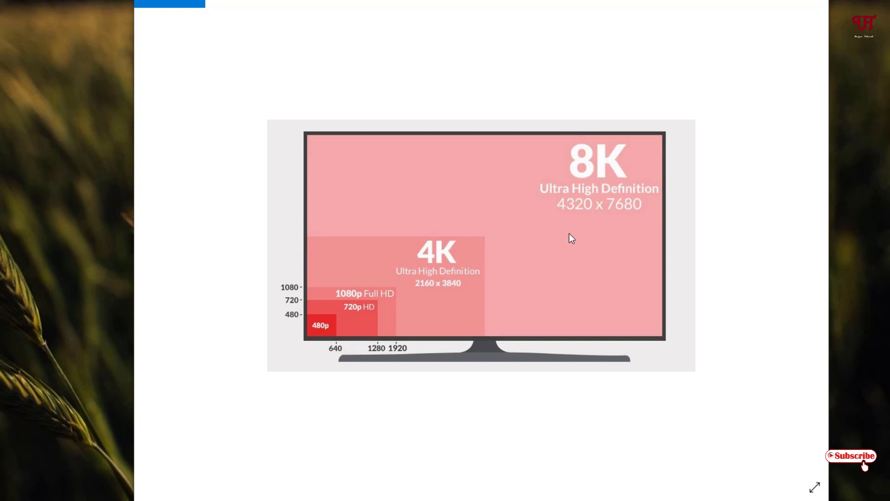
pyautogui.moveTo(736, 323)
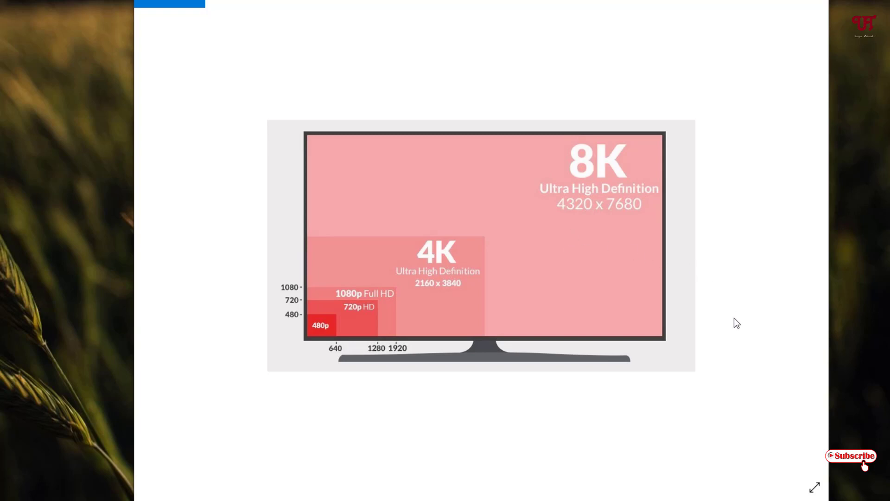
pyautogui.moveTo(380, 295)
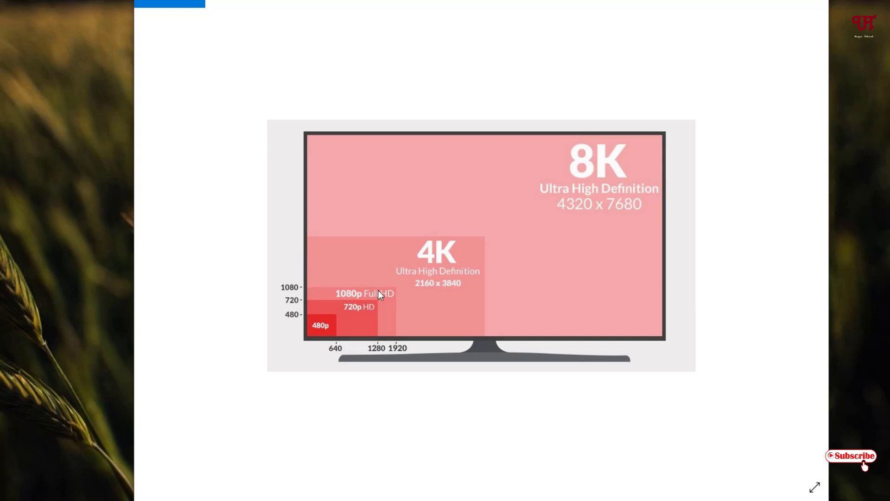
pyautogui.moveTo(349, 303)
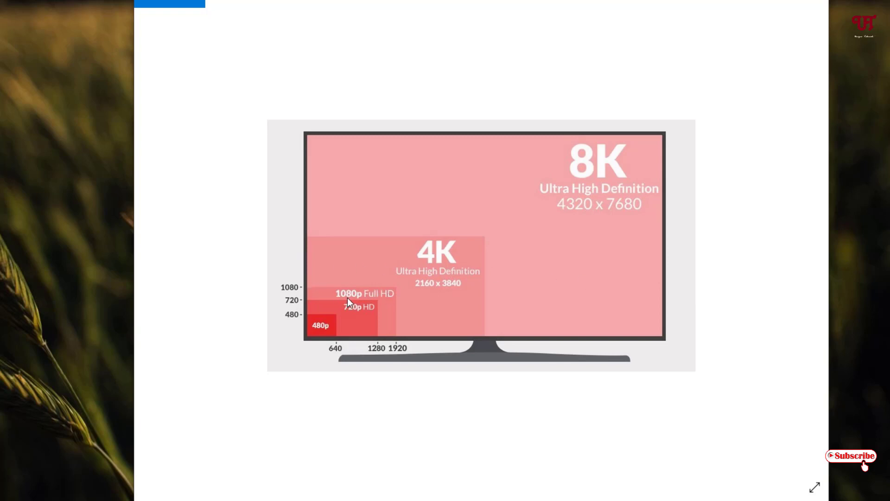
pyautogui.moveTo(395, 301)
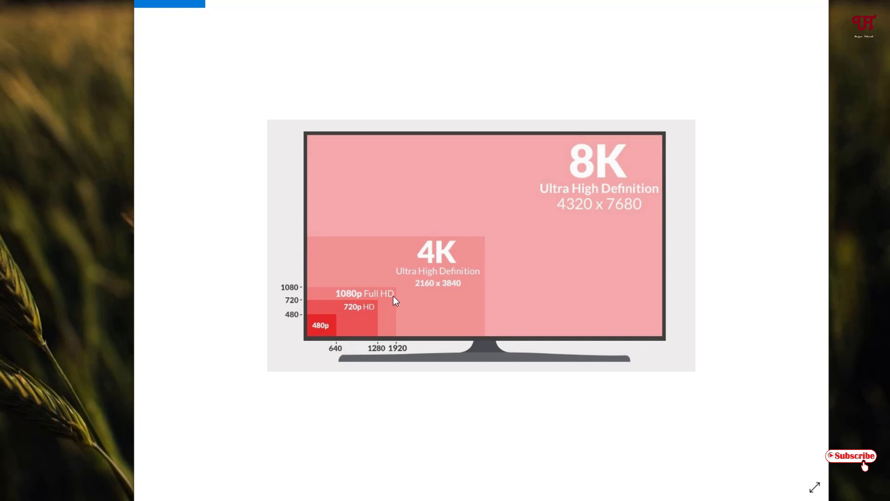
pyautogui.moveTo(370, 358)
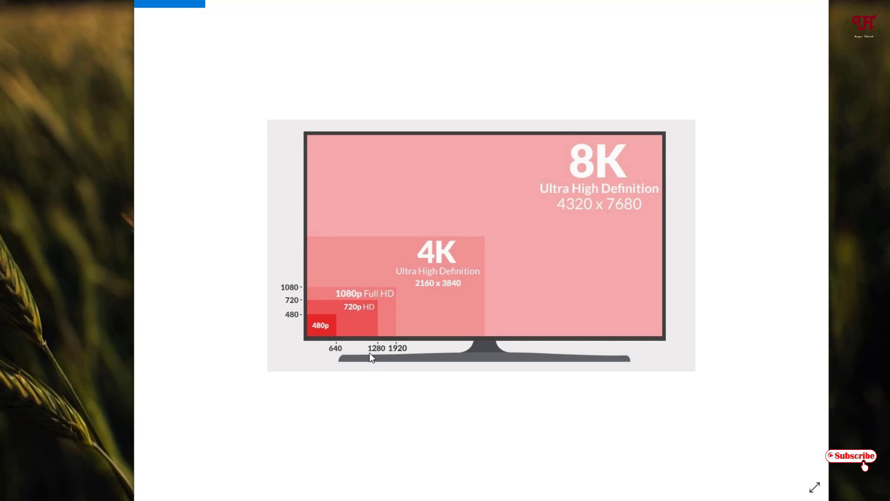
pyautogui.moveTo(294, 310)
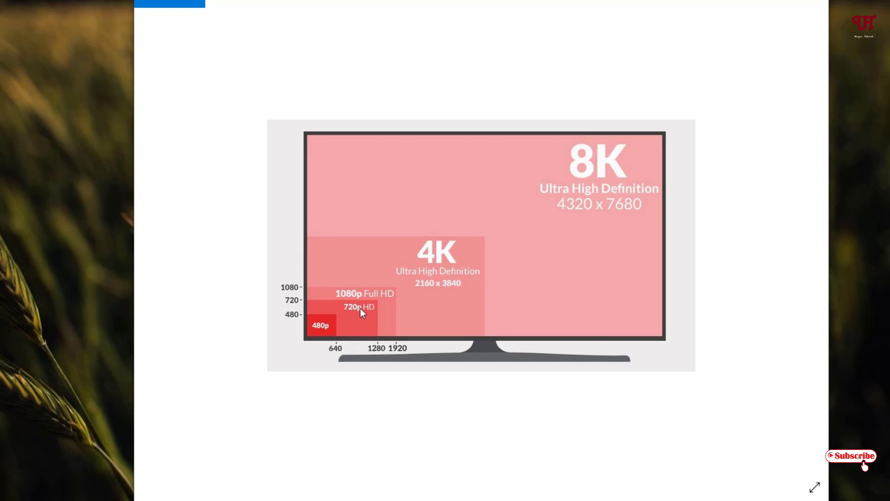
pyautogui.moveTo(366, 318)
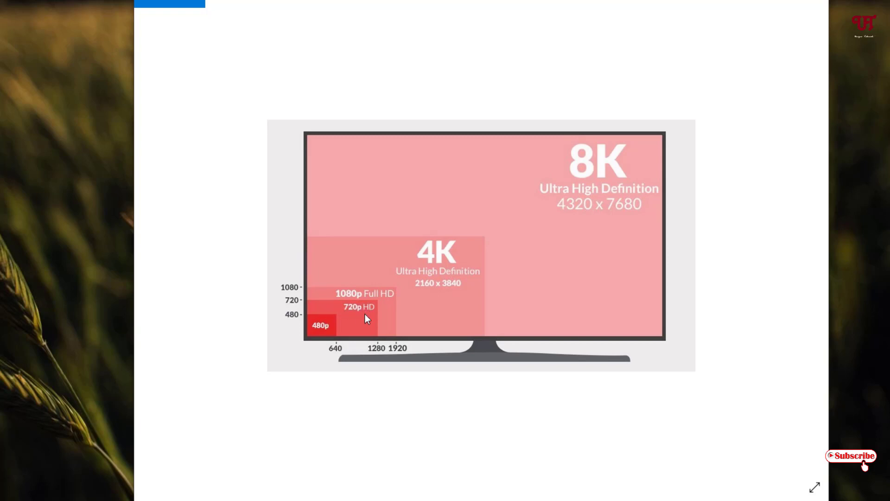
pyautogui.moveTo(335, 358)
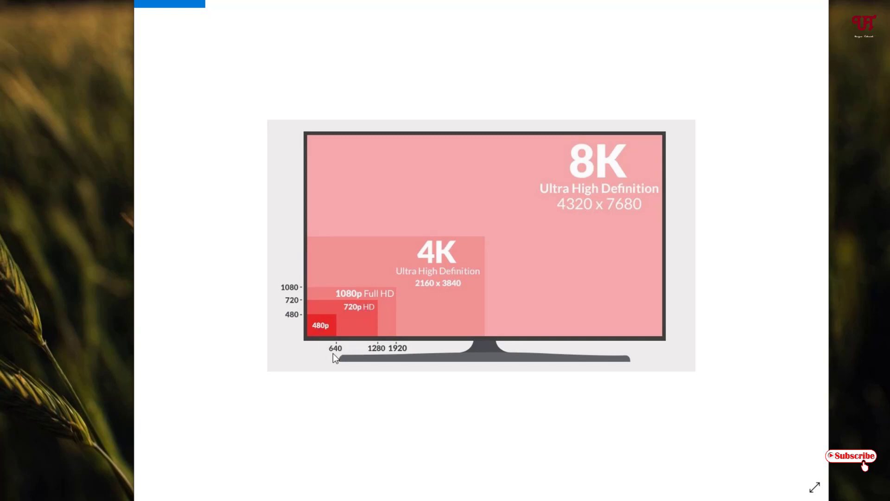
pyautogui.moveTo(320, 335)
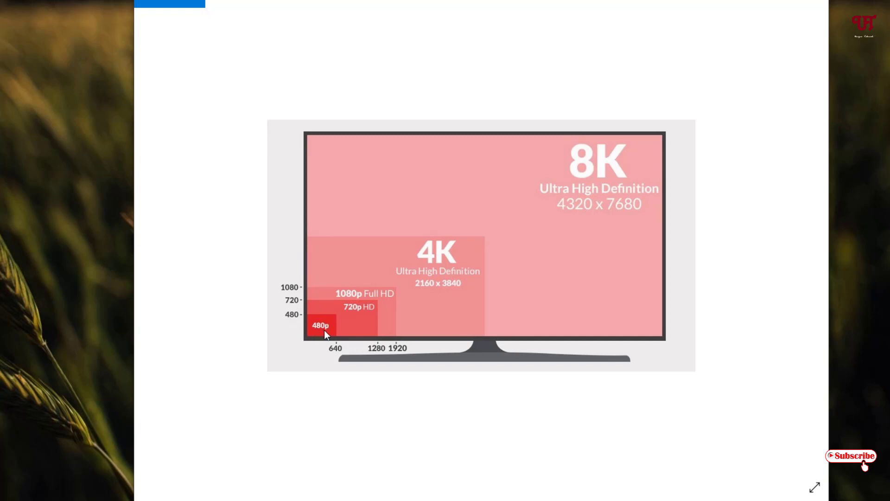
pyautogui.moveTo(429, 291)
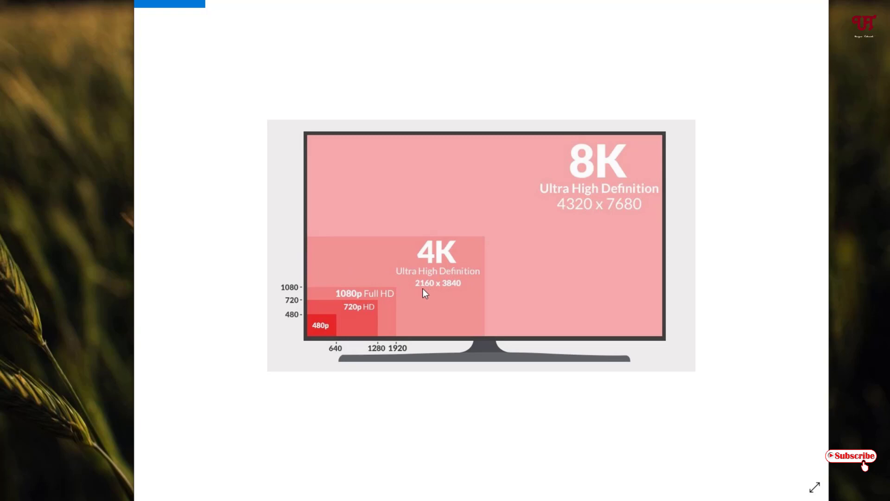
pyautogui.moveTo(441, 289)
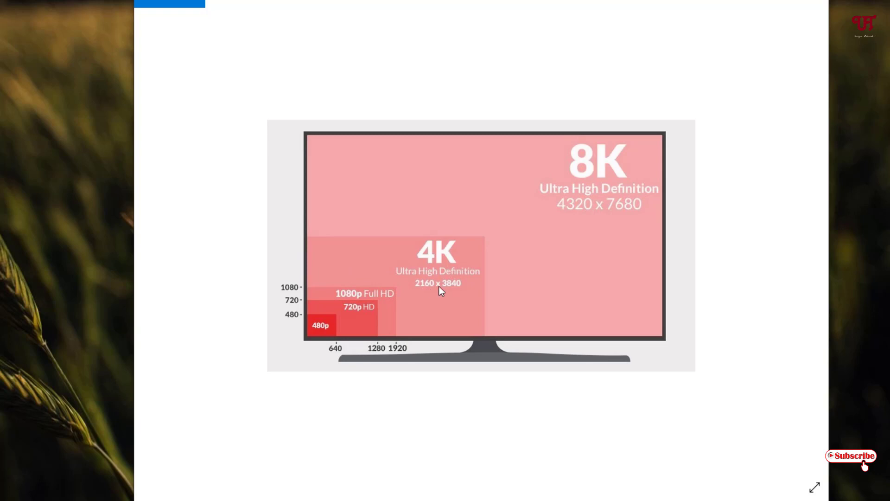
pyautogui.moveTo(446, 267)
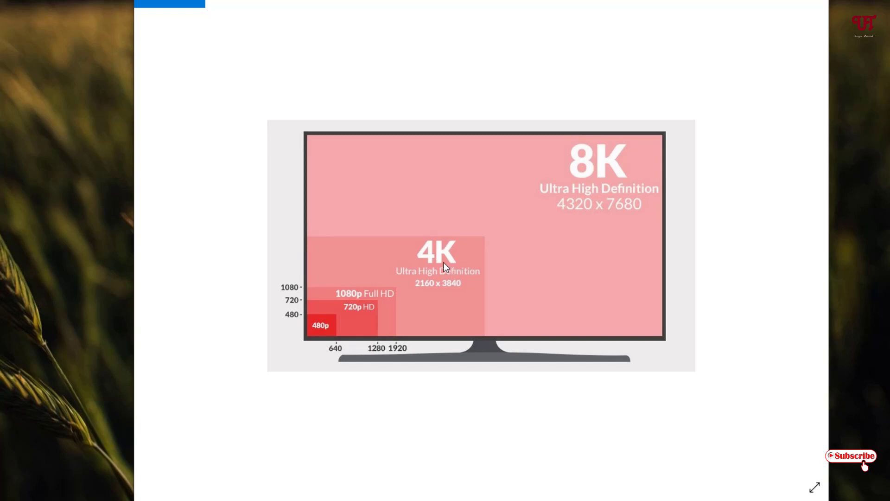
pyautogui.moveTo(586, 214)
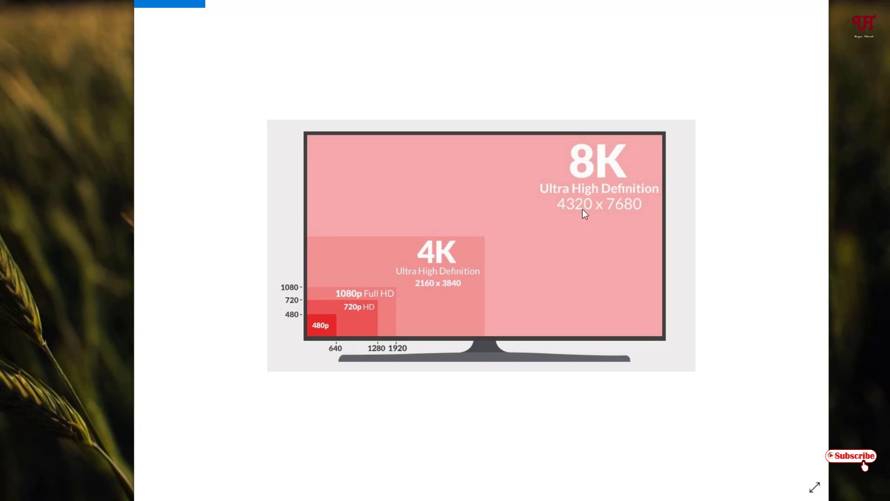
pyautogui.moveTo(618, 219)
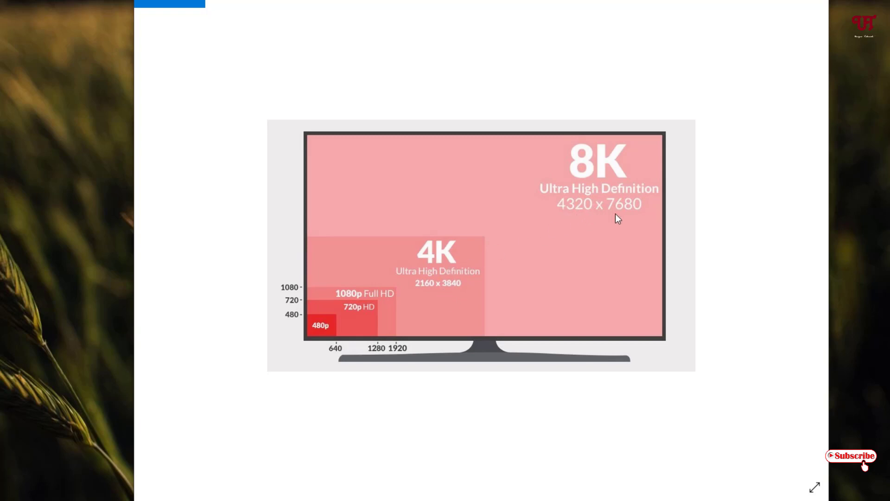
pyautogui.moveTo(644, 190)
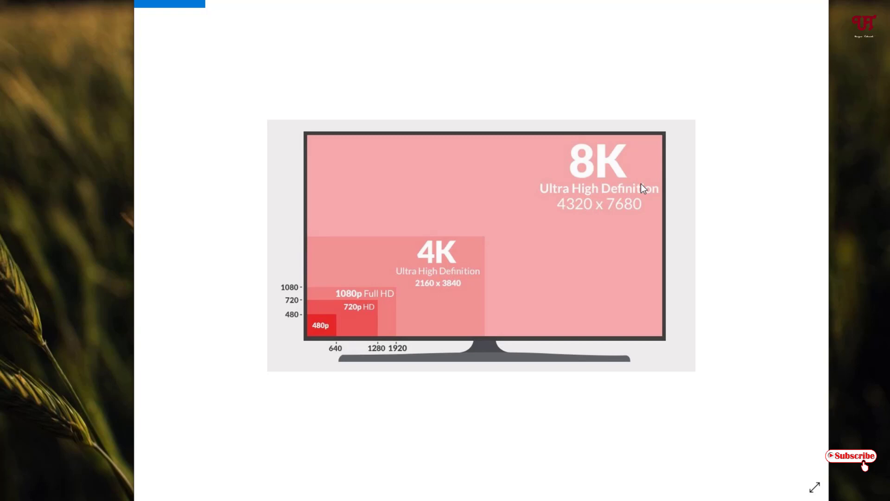
pyautogui.moveTo(641, 192)
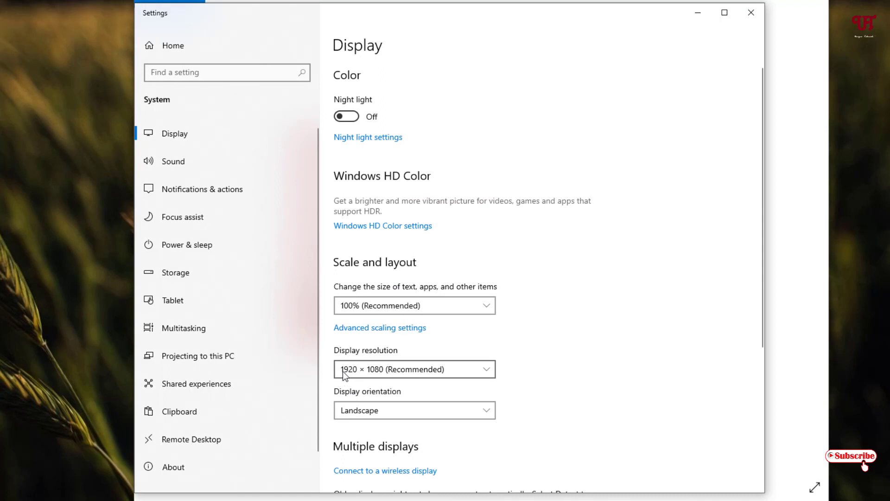
pyautogui.moveTo(384, 378)
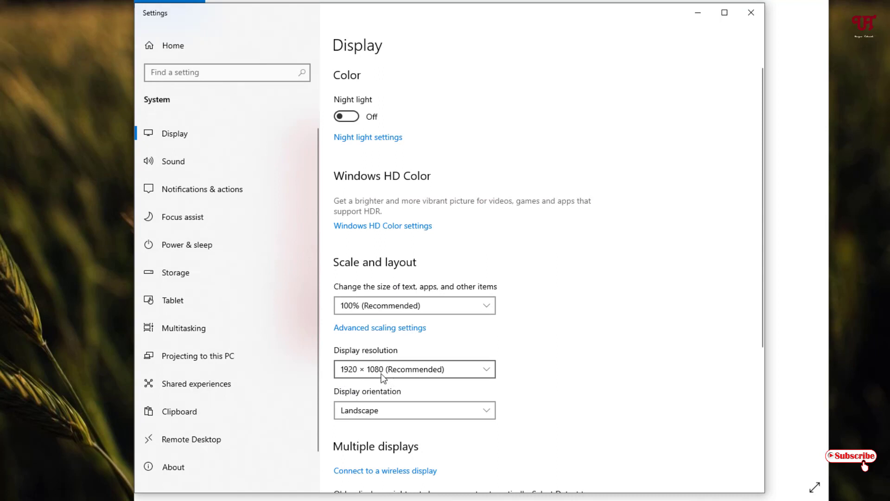
pyautogui.moveTo(443, 360)
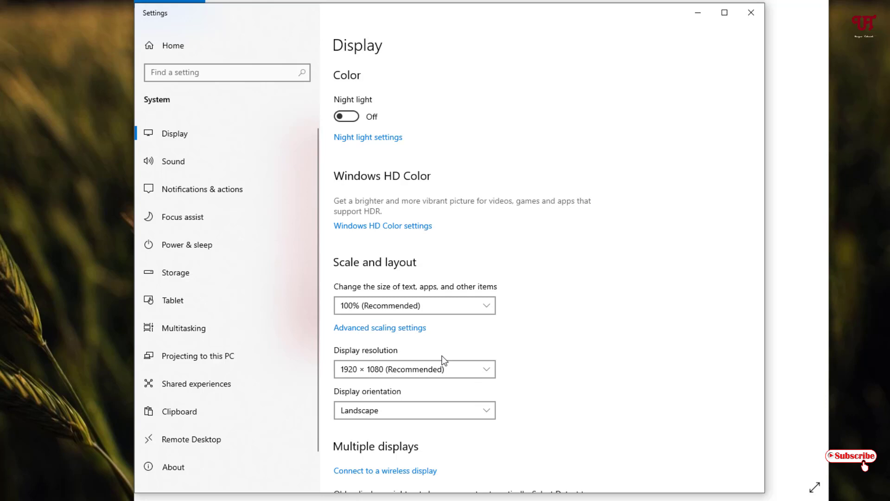
pyautogui.moveTo(750, 12)
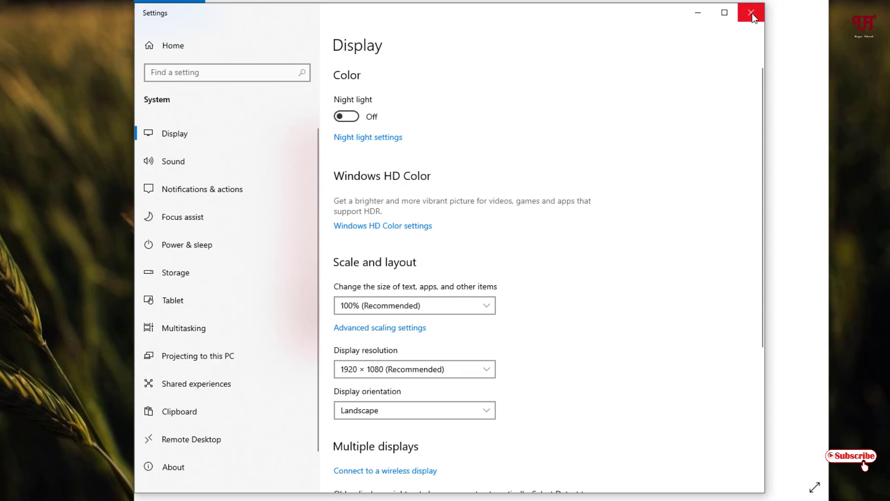
pyautogui.moveTo(750, 12)
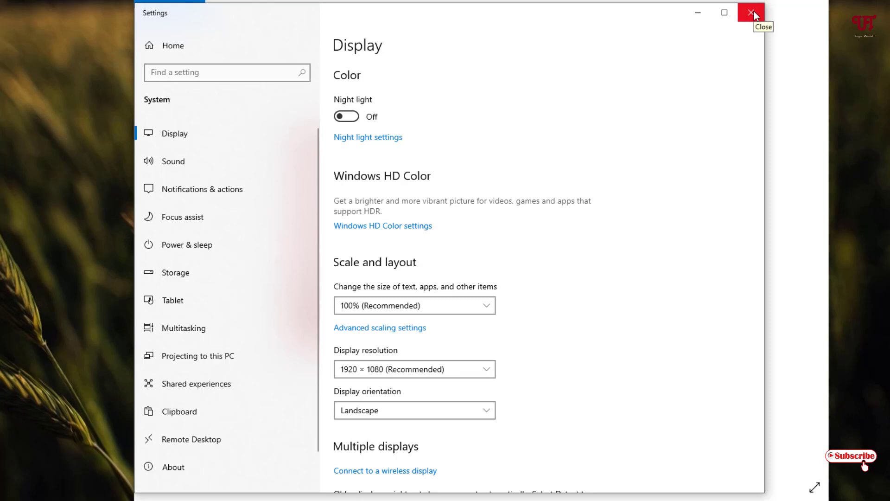
# Close the Settings window after confirming the 1920 × 1080 resolution
pyautogui.click(752, 12)
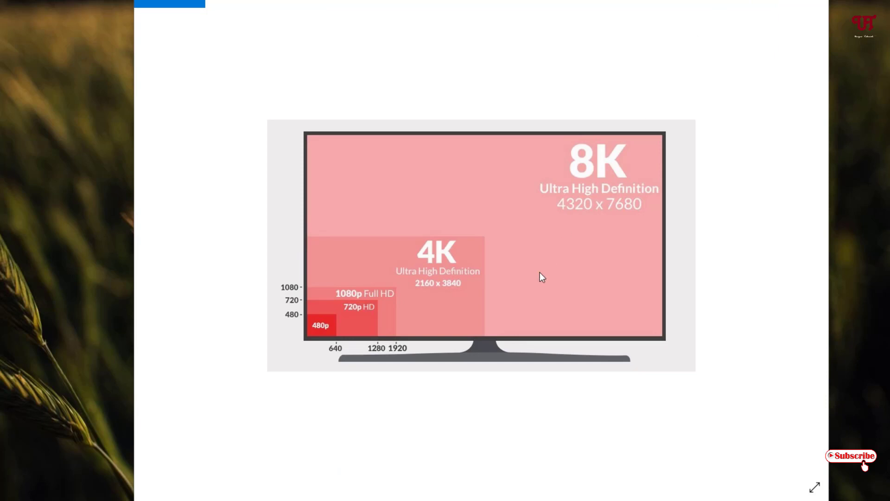
pyautogui.moveTo(412, 315)
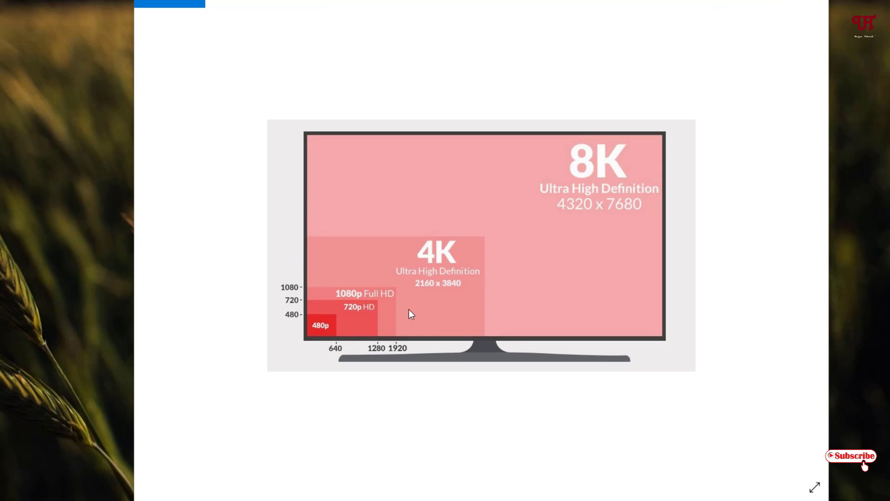
pyautogui.moveTo(604, 166)
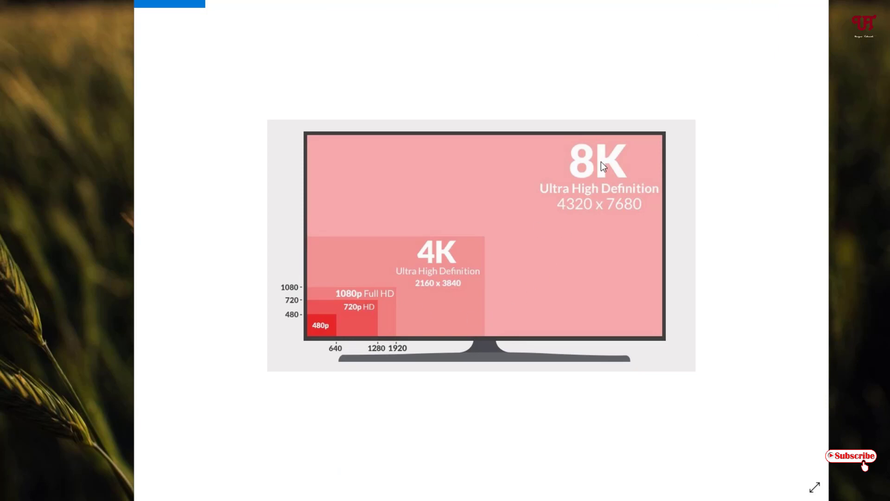
pyautogui.moveTo(418, 368)
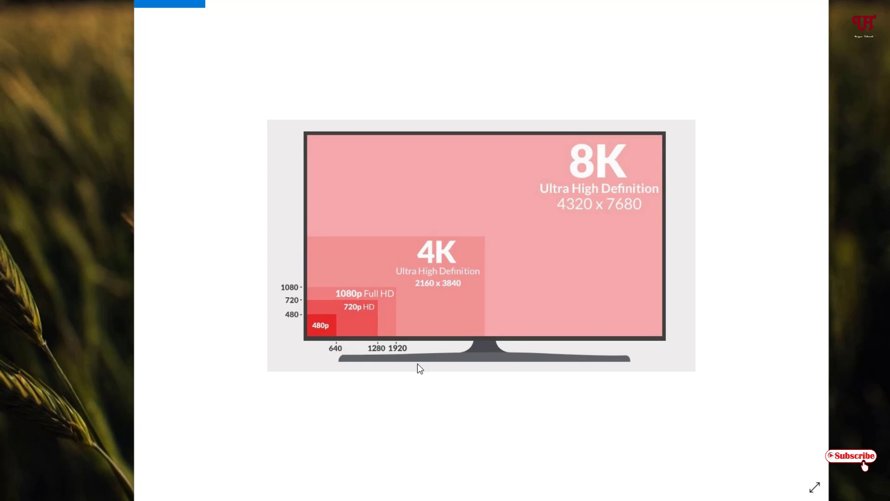
pyautogui.moveTo(391, 346)
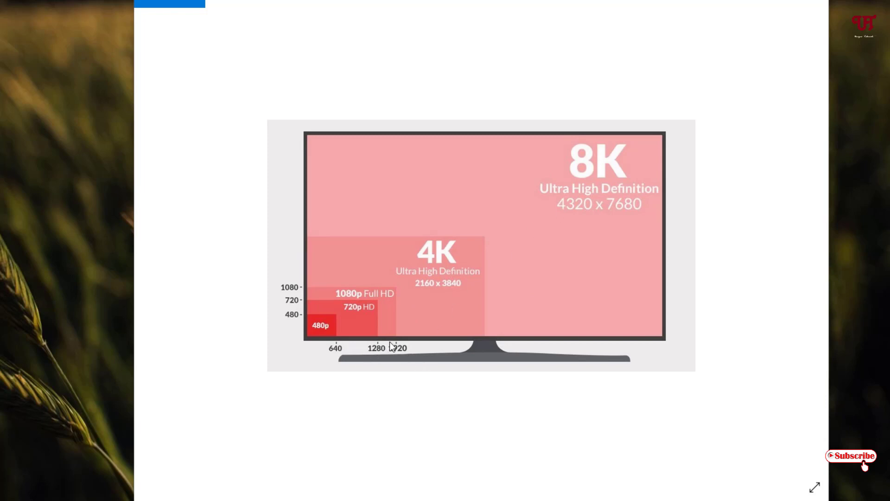
pyautogui.moveTo(415, 377)
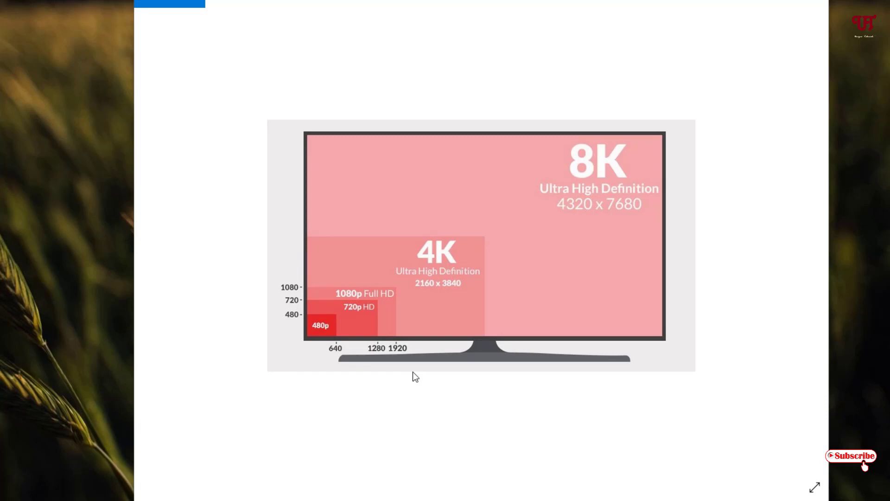
pyautogui.moveTo(374, 355)
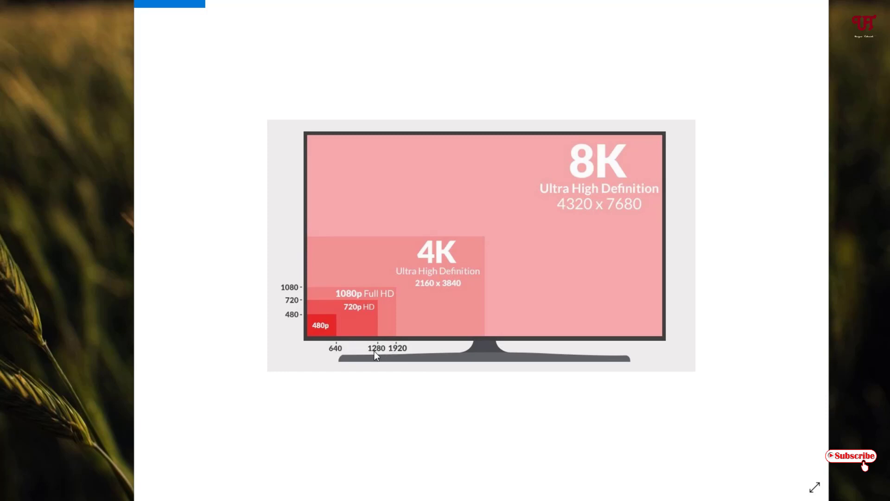
pyautogui.moveTo(377, 350)
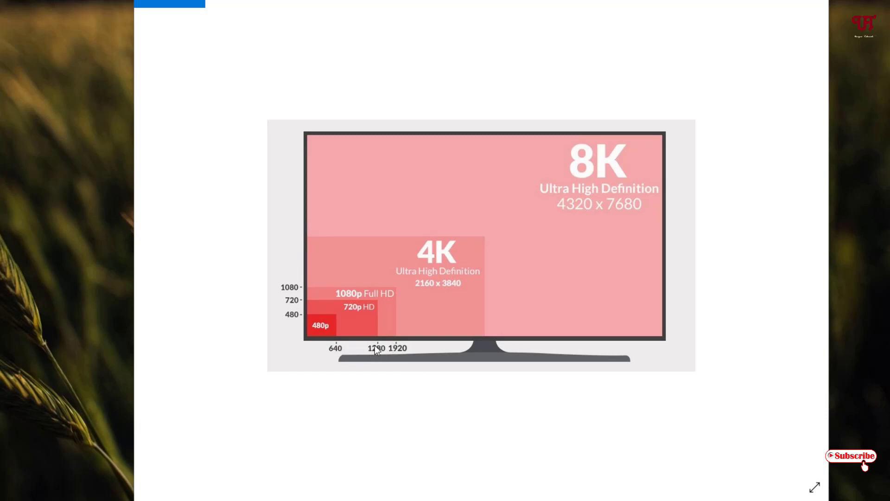
pyautogui.moveTo(388, 358)
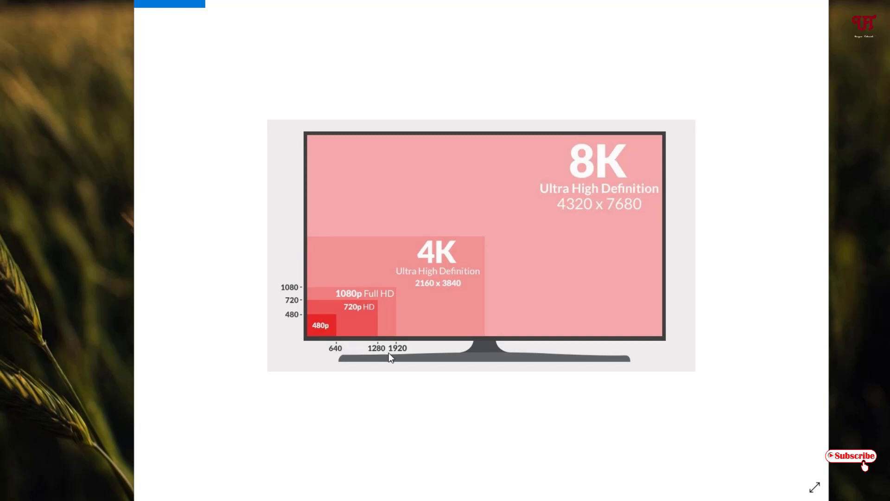
pyautogui.moveTo(392, 350)
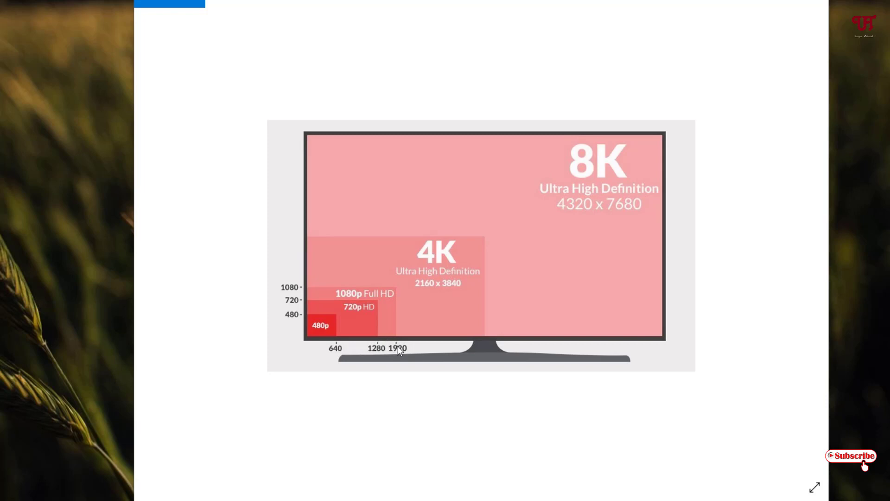
pyautogui.moveTo(388, 342)
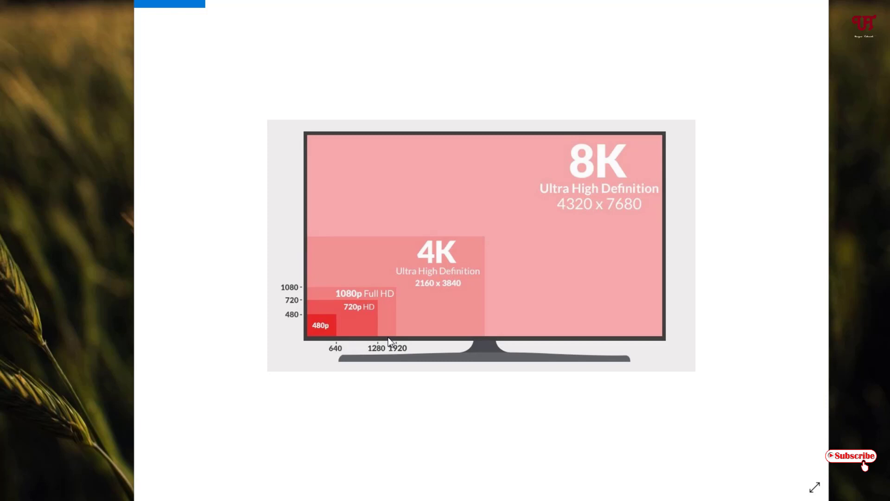
pyautogui.moveTo(279, 304)
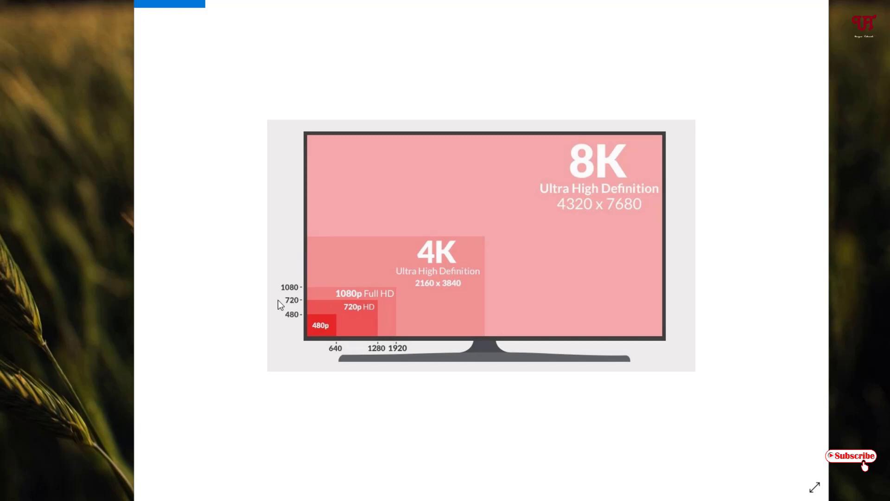
pyautogui.moveTo(289, 304)
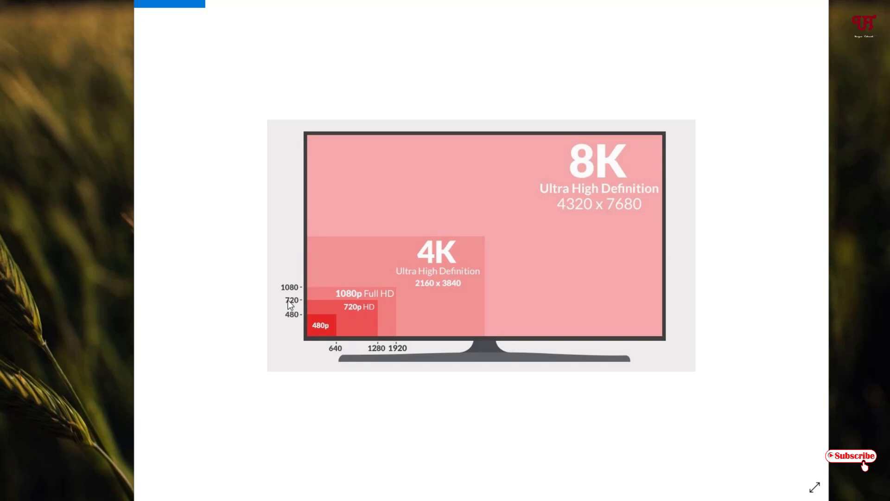
pyautogui.moveTo(291, 291)
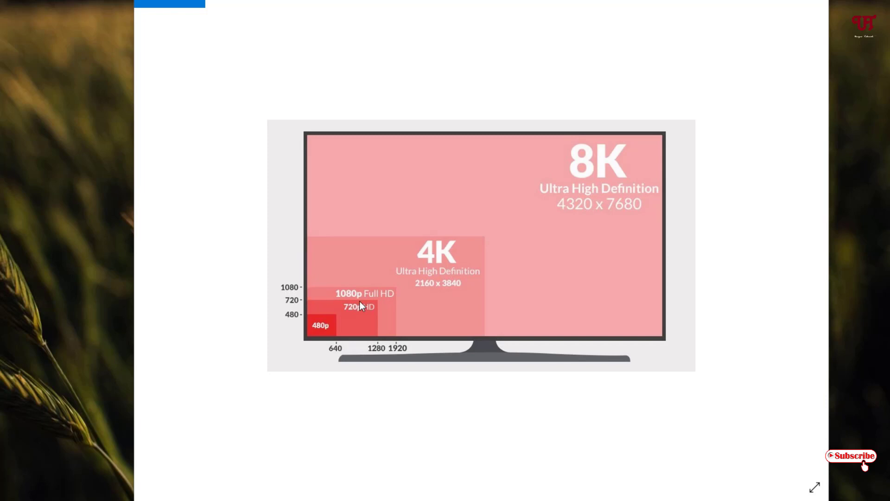
pyautogui.moveTo(378, 300)
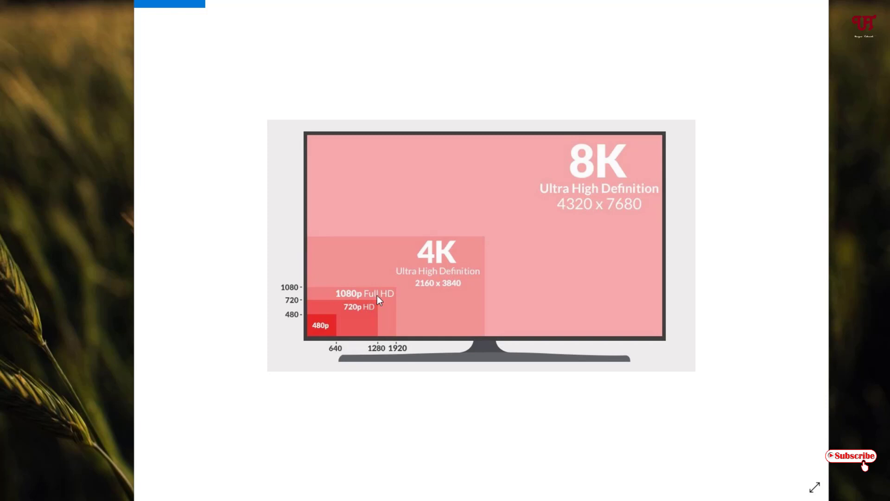
pyautogui.moveTo(371, 312)
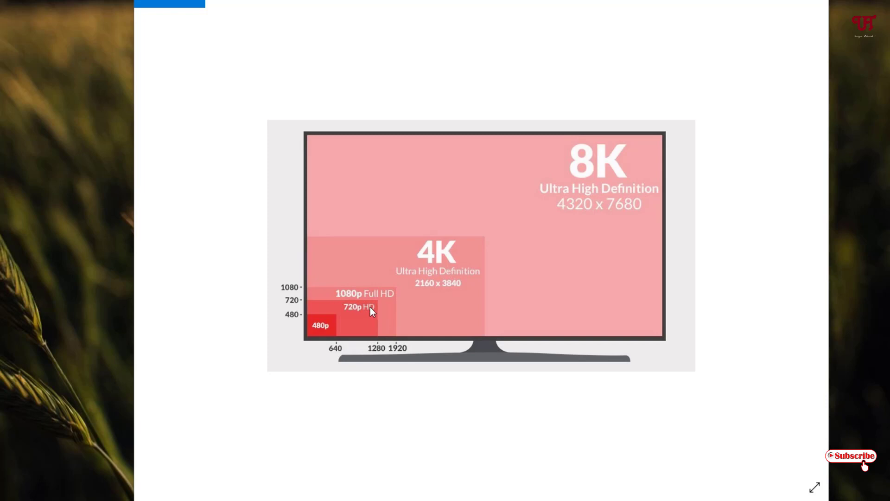
pyautogui.moveTo(384, 315)
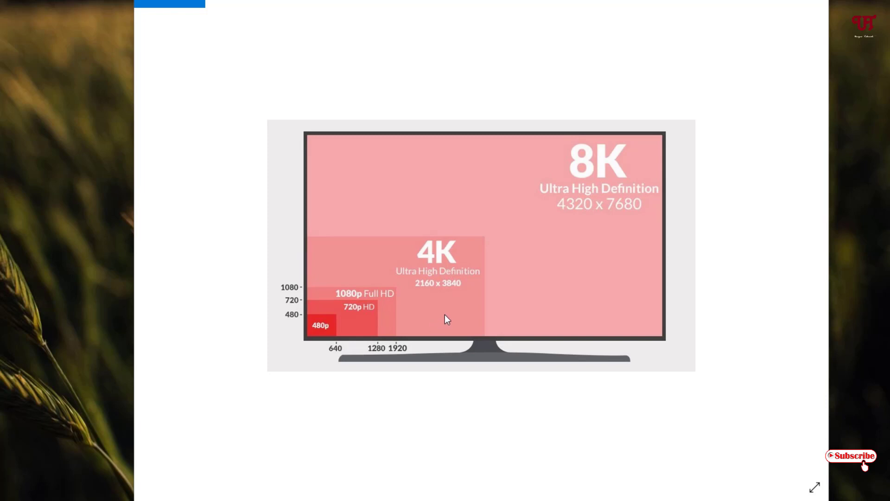
pyautogui.moveTo(472, 316)
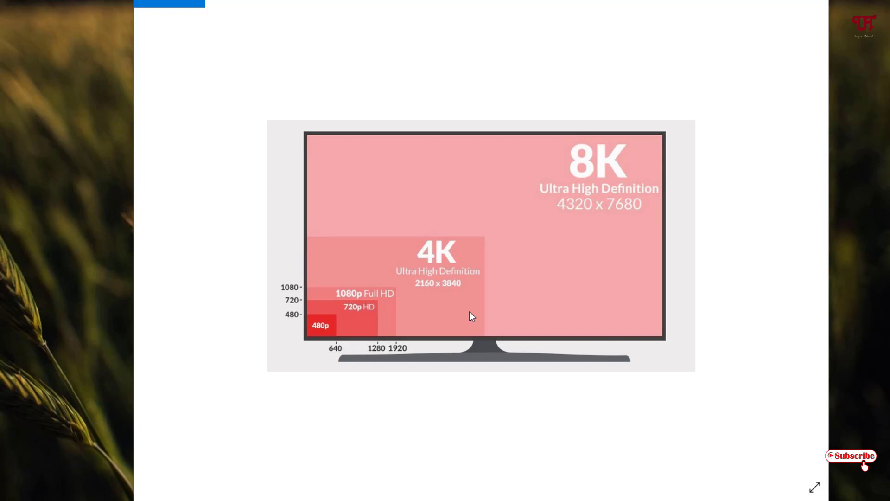
pyautogui.moveTo(478, 325)
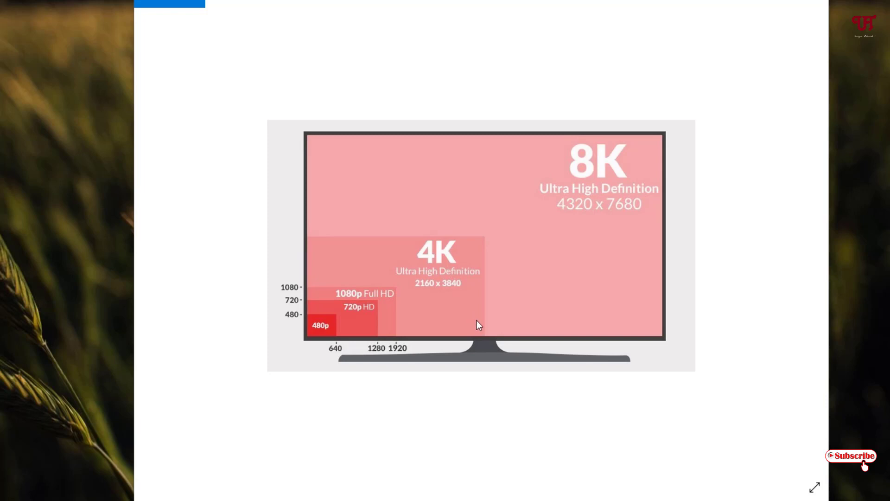
pyautogui.moveTo(577, 386)
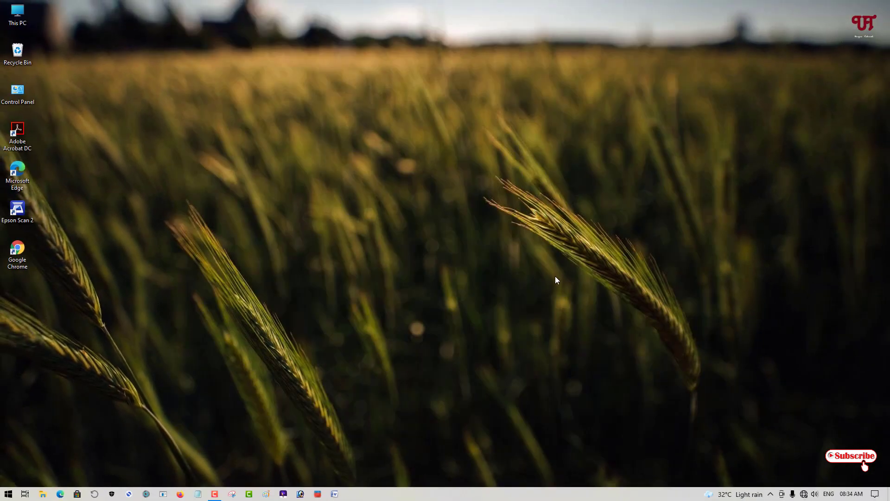
pyautogui.moveTo(559, 282)
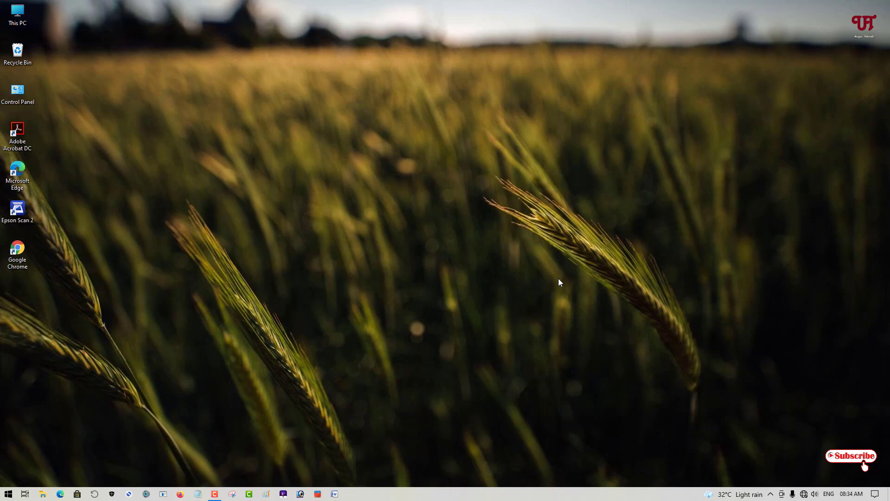
pyautogui.moveTo(504, 289)
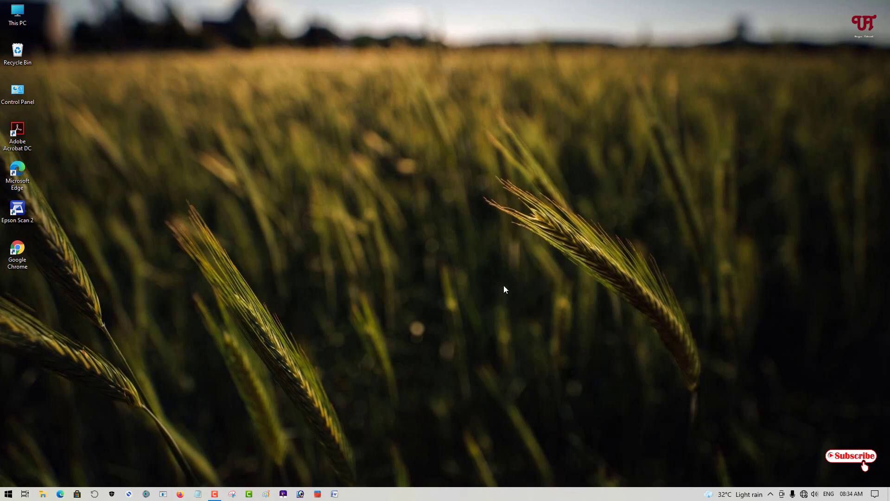